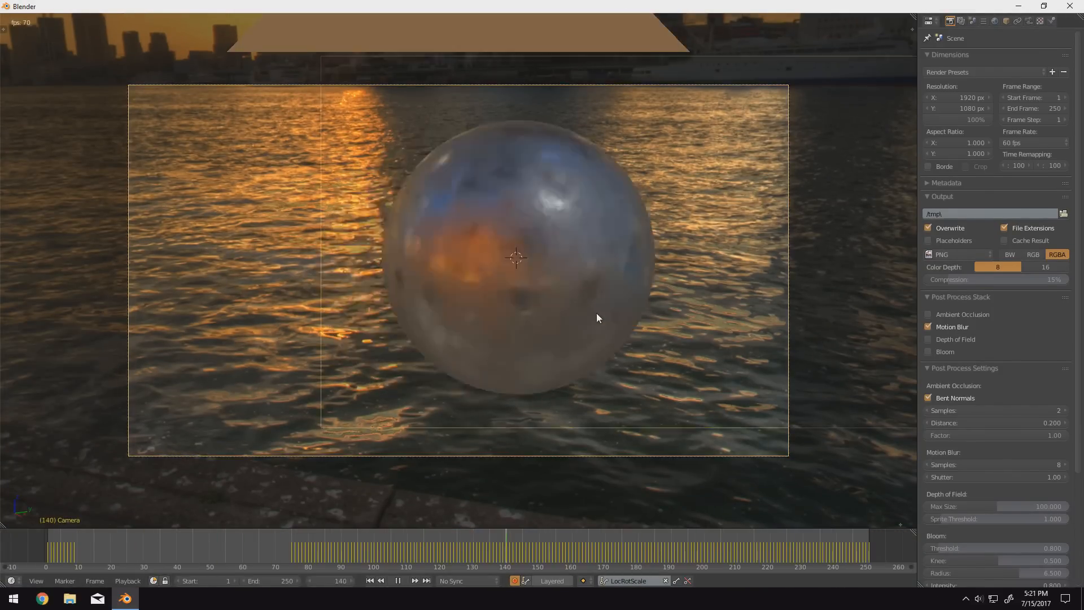
# Scrub the timeline to preview the camera's motion-blurred move past the sphere.
pyautogui.click(467, 552)
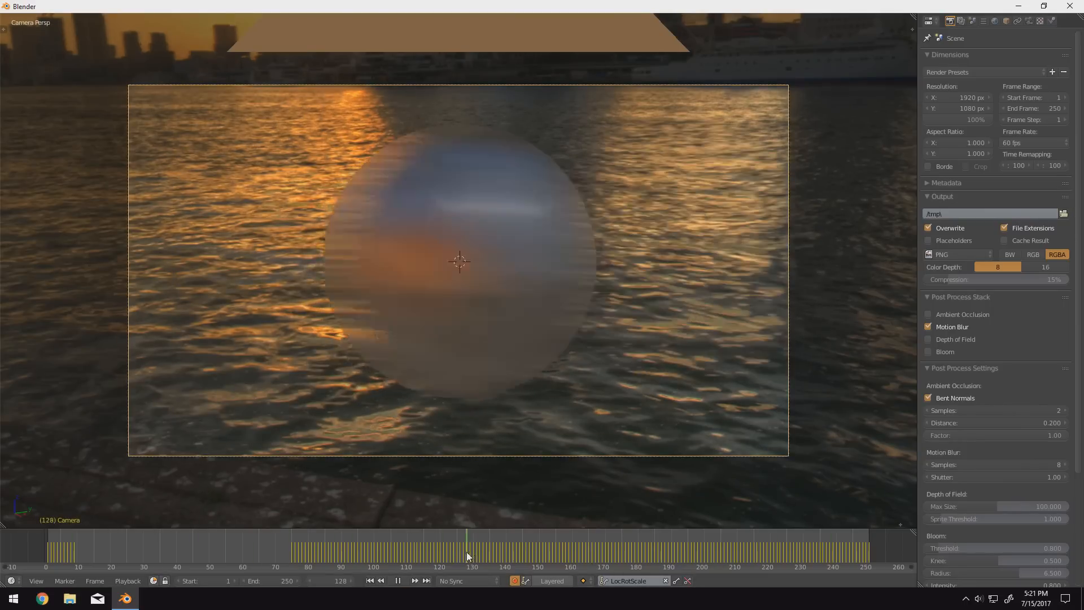
pyautogui.click(397, 581)
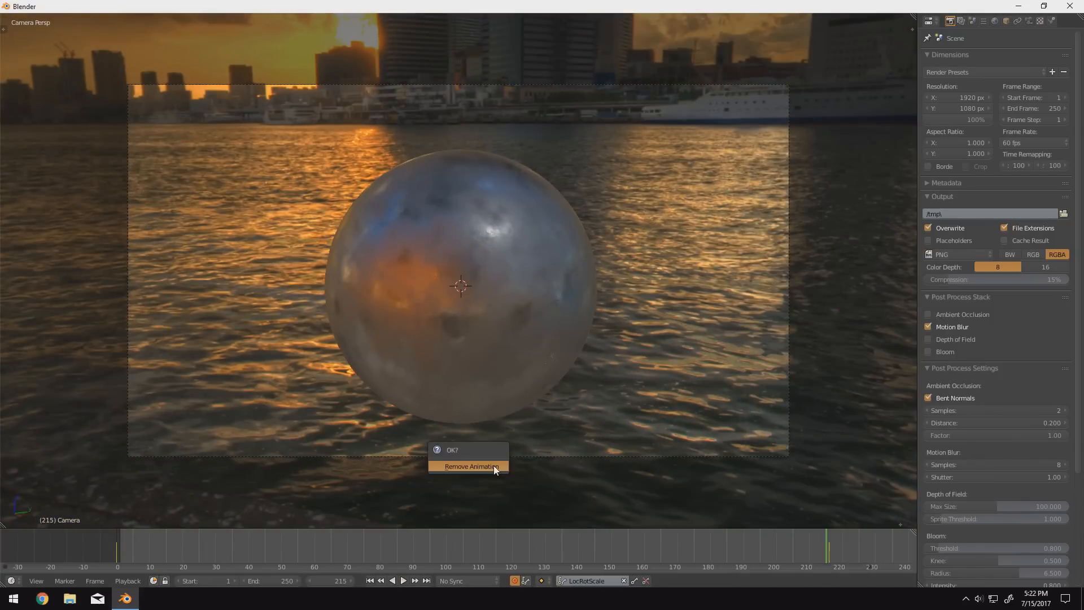
# Confirm removing the camera's keyframe animation and check the motion at a later frame.
pyautogui.click(472, 467)
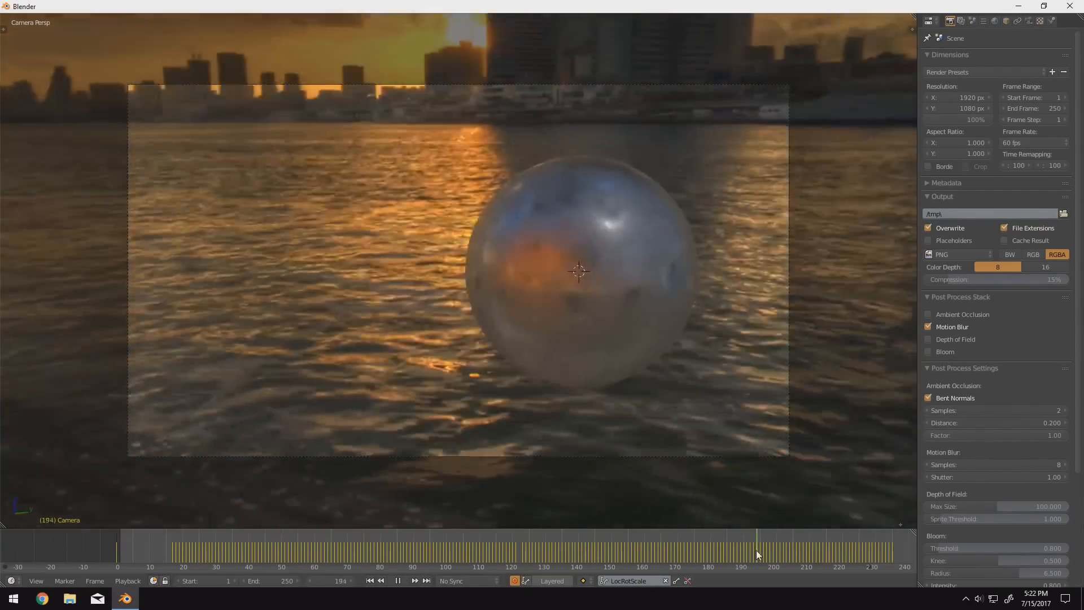
pyautogui.click(542, 553)
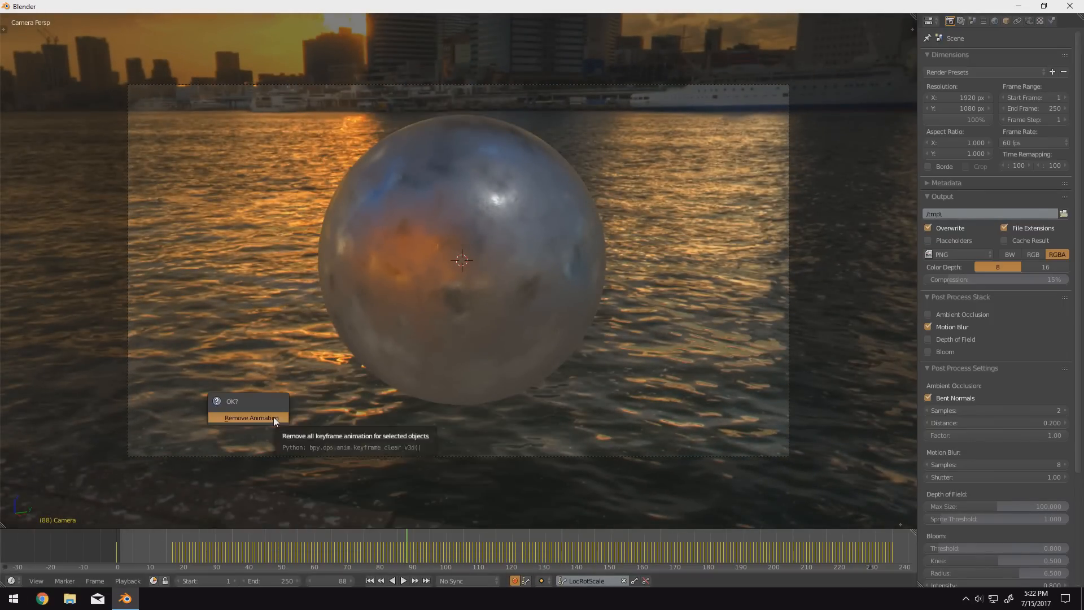
pyautogui.click(250, 417)
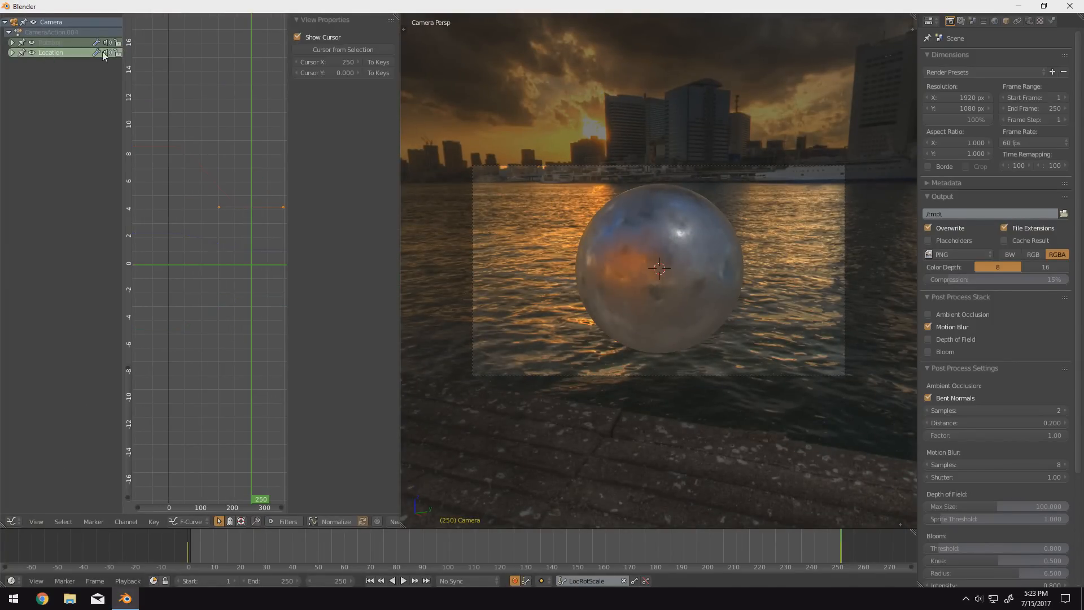
# Expand the camera's Location channels in the Graph Editor.
pyautogui.click(402, 580)
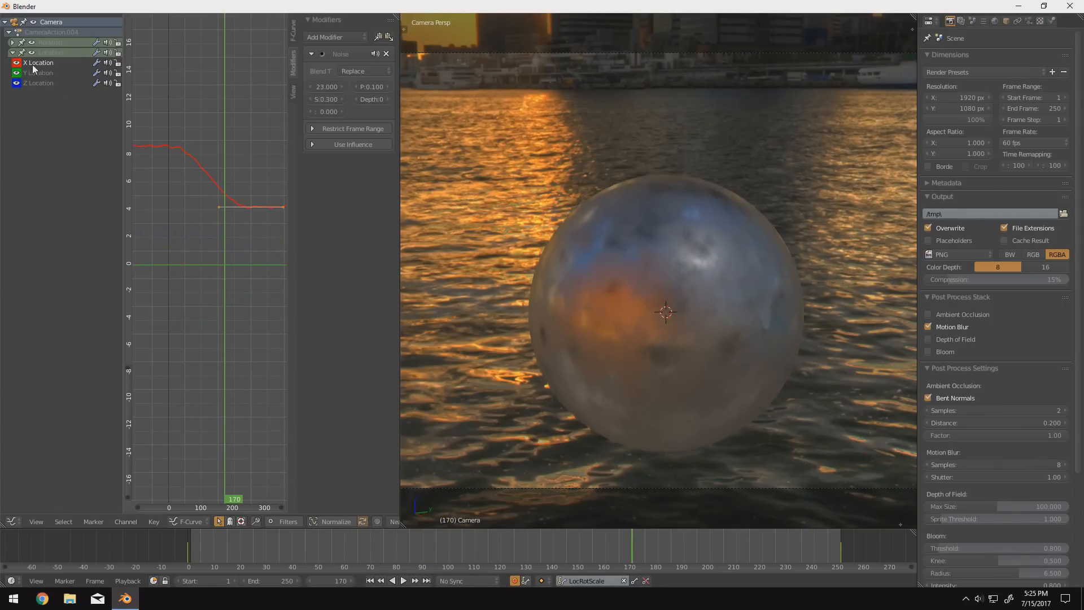
# Select the camera's X Location curve for editing.
pyautogui.click(401, 580)
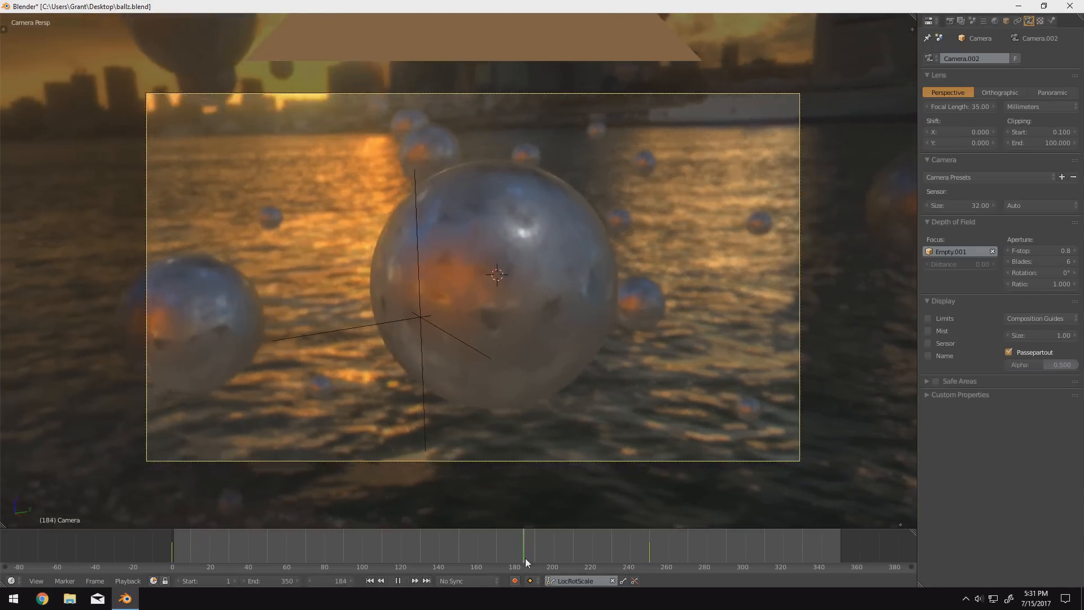
# Delete the point lamp and add a Sun lamp in its place.
pyautogui.click(622, 555)
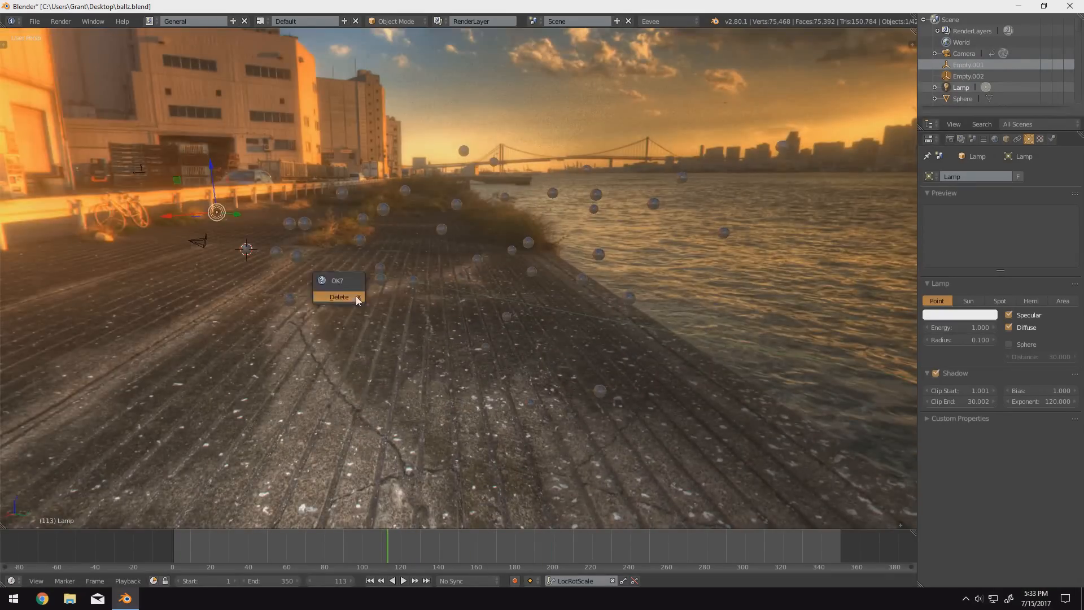
pyautogui.click(339, 296)
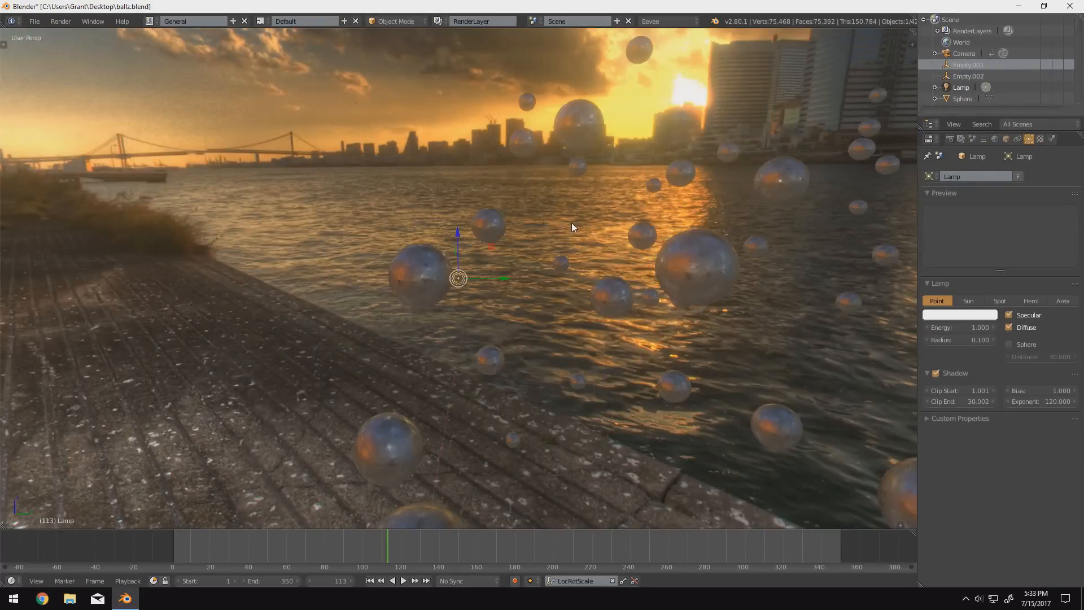
pyautogui.click(969, 300)
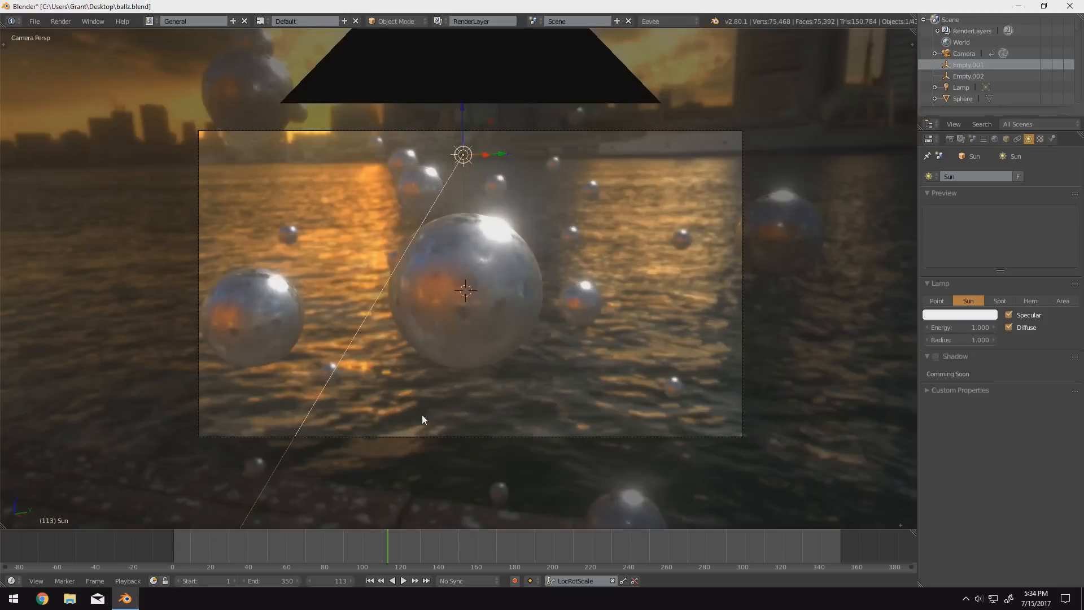
# Lower the sun's energy to 0.4 and bring up the colour picker for its light.
pyautogui.moveTo(996, 327); pyautogui.dragTo(961, 327)
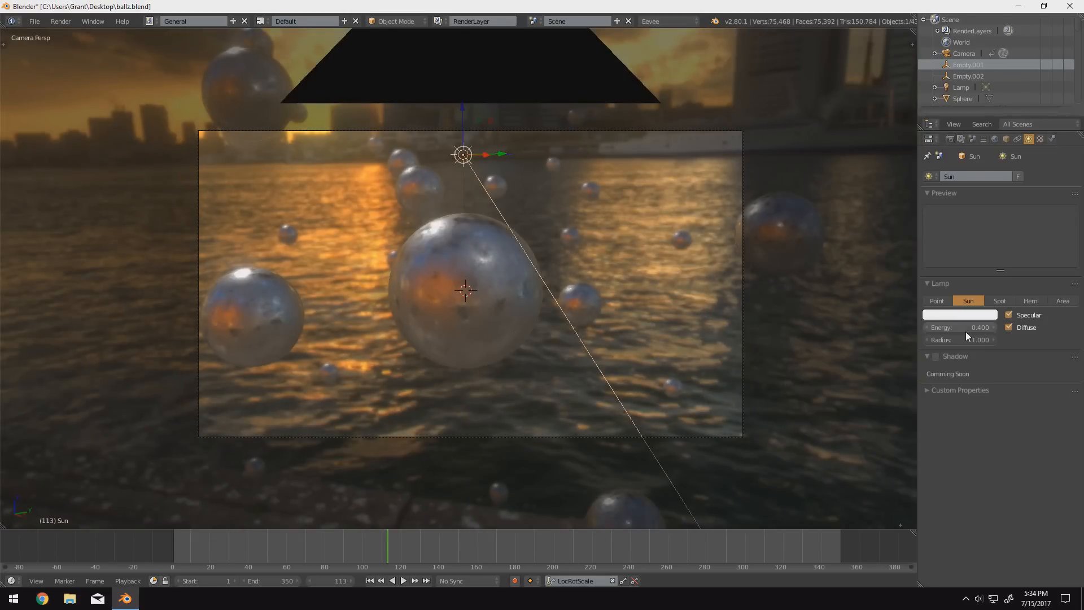
pyautogui.click(959, 314)
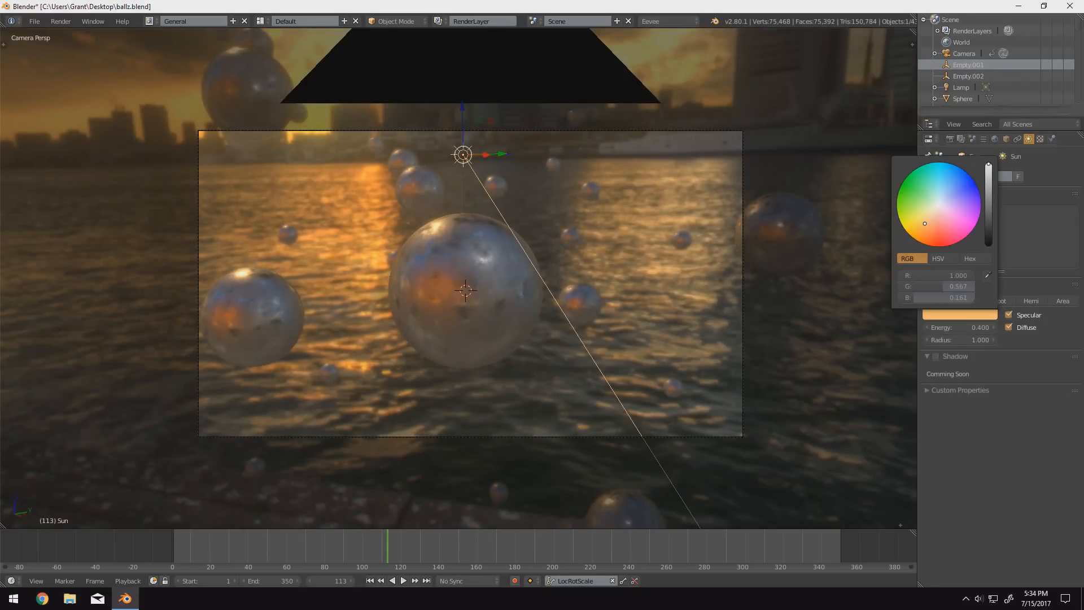